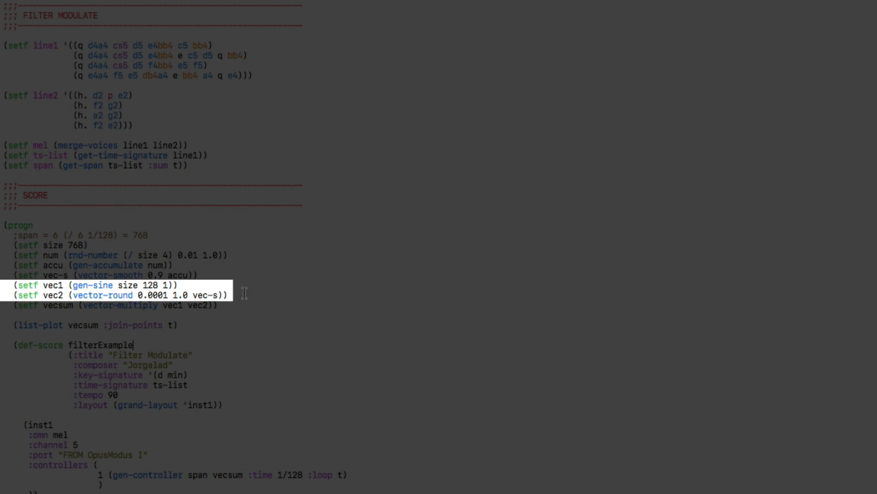
{"action": "left_click", "coordinate": [227, 295]}
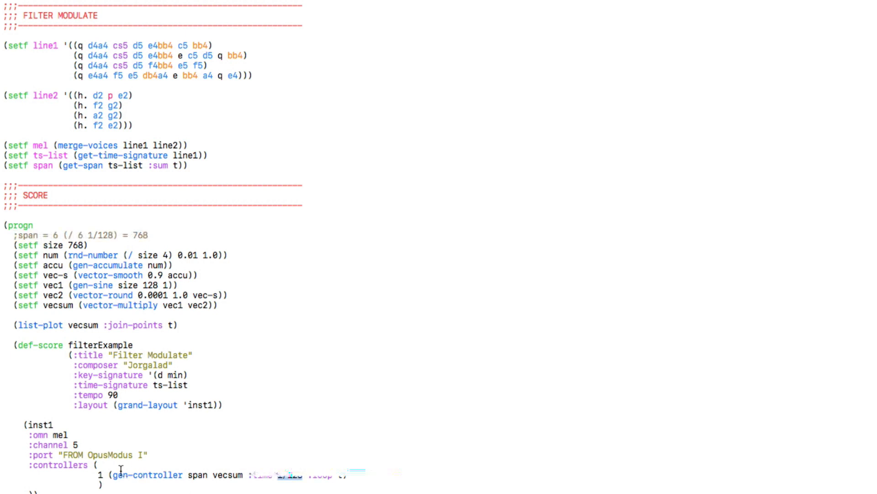
{"action": "double_click", "coordinate": [288, 474]}
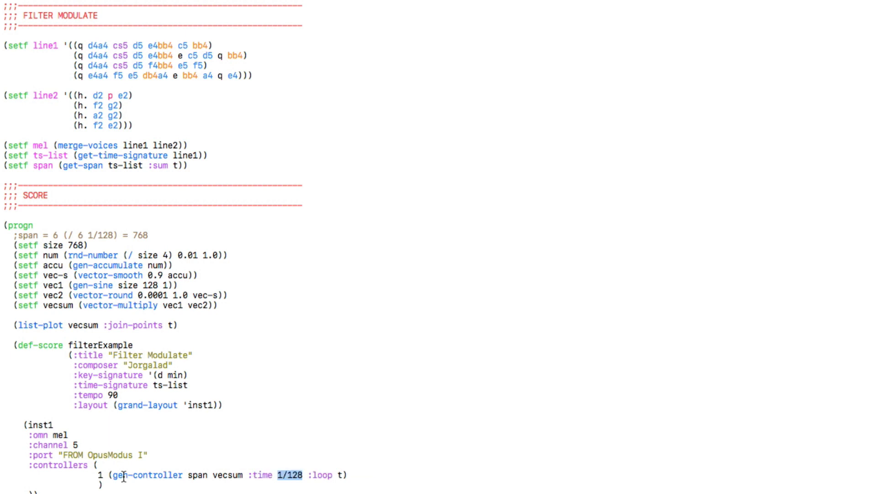
{"action": "double_click", "coordinate": [147, 475]}
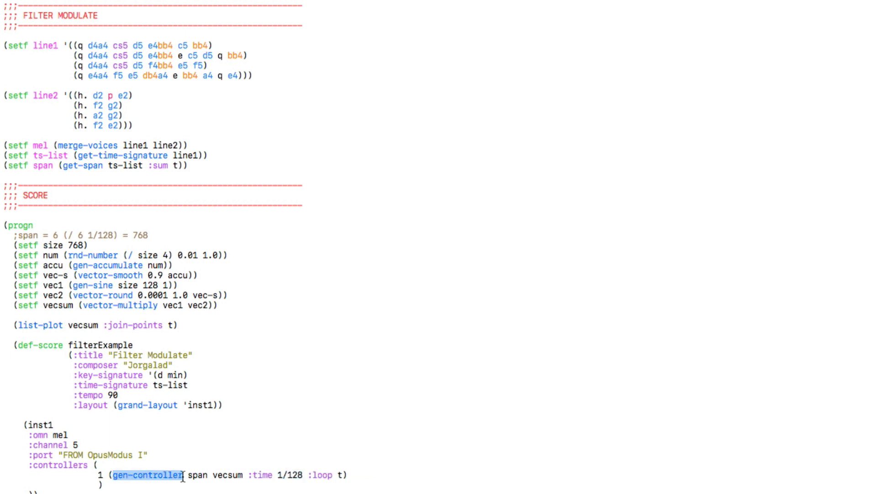